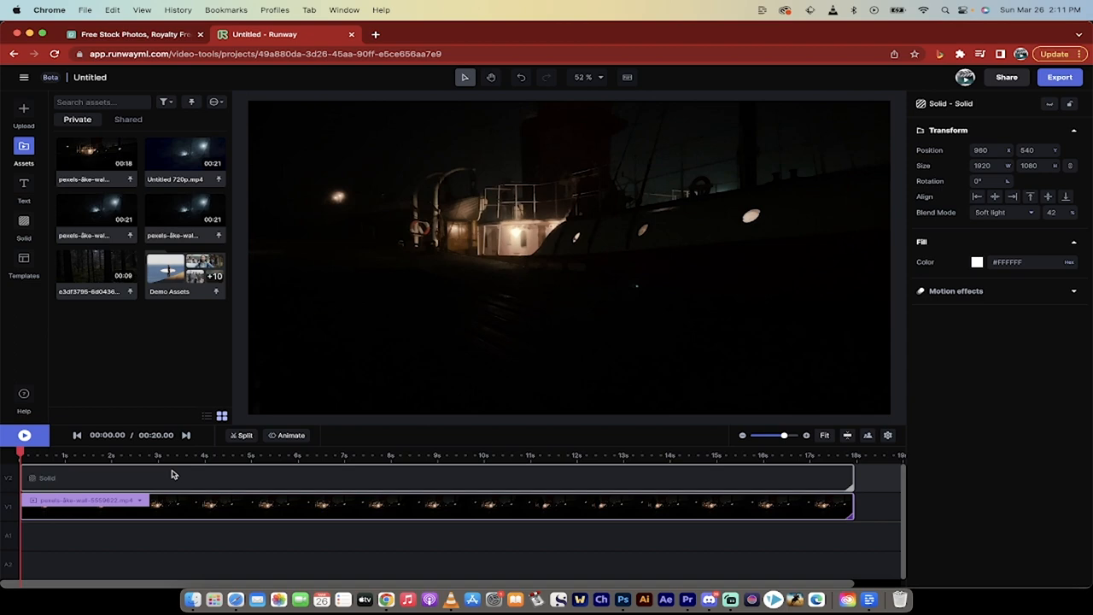
{"action": "mouse_move", "coordinate": [157, 482]}
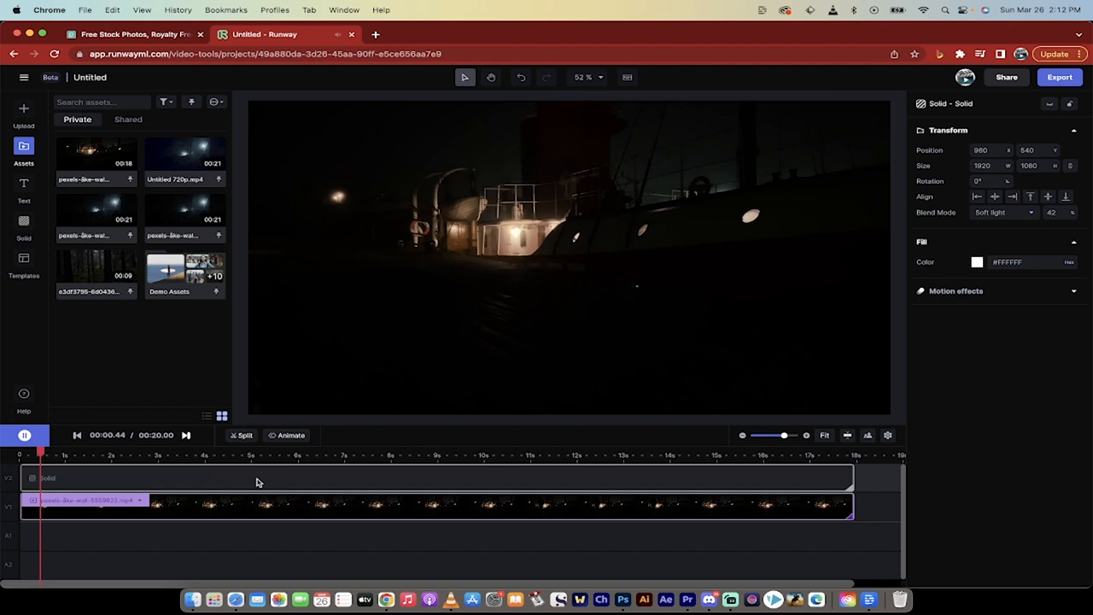
Scrub playback through the ship clip and return the playhead to the start
{"action": "left_click", "coordinate": [133, 454]}
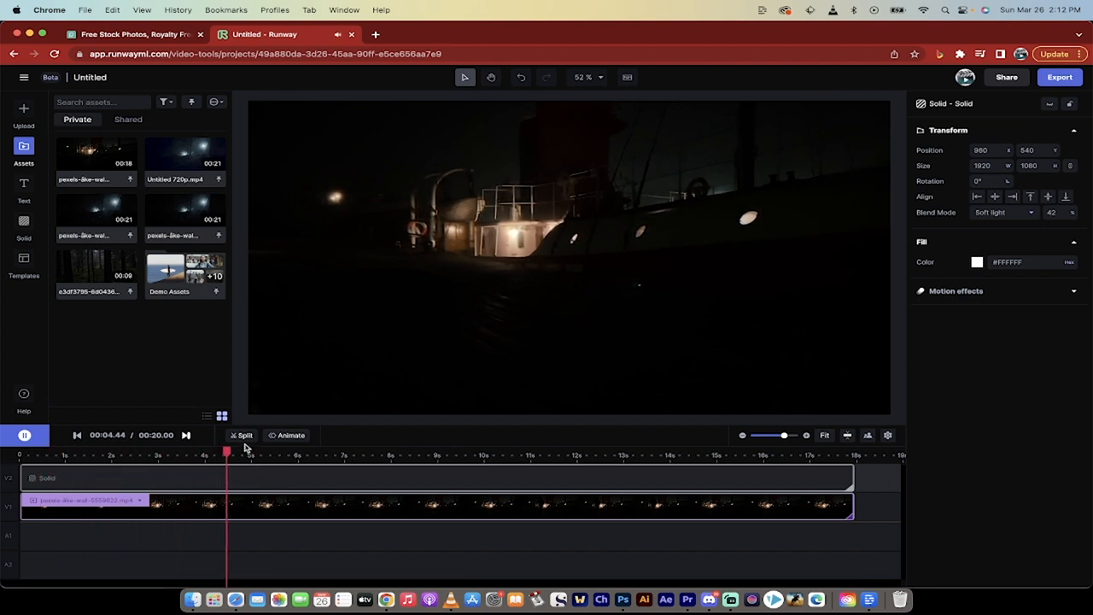
{"action": "left_click", "coordinate": [307, 455]}
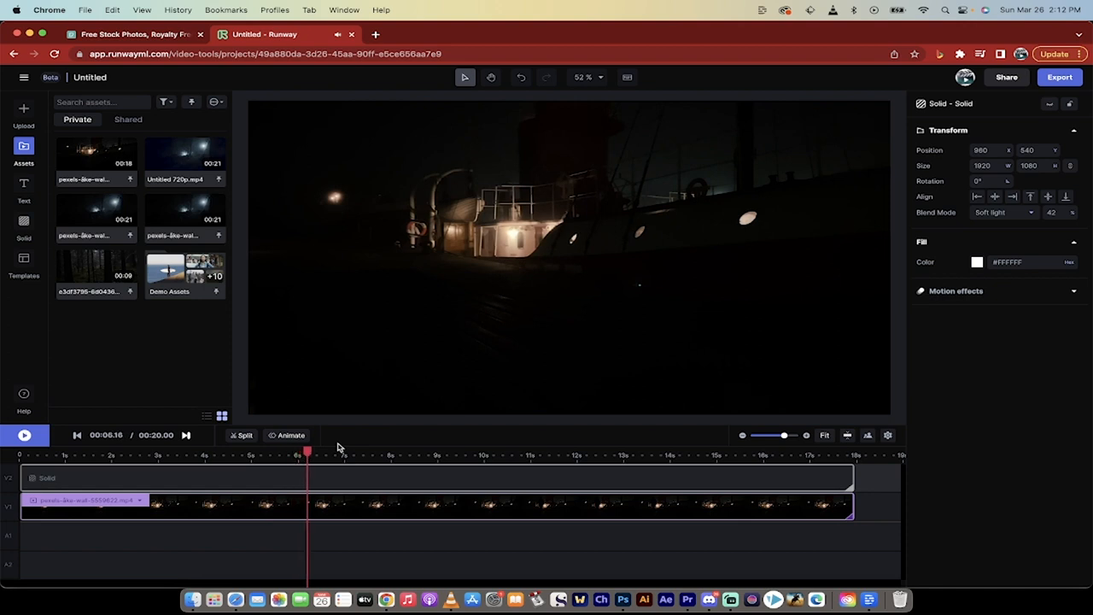
{"action": "left_click", "coordinate": [24, 436]}
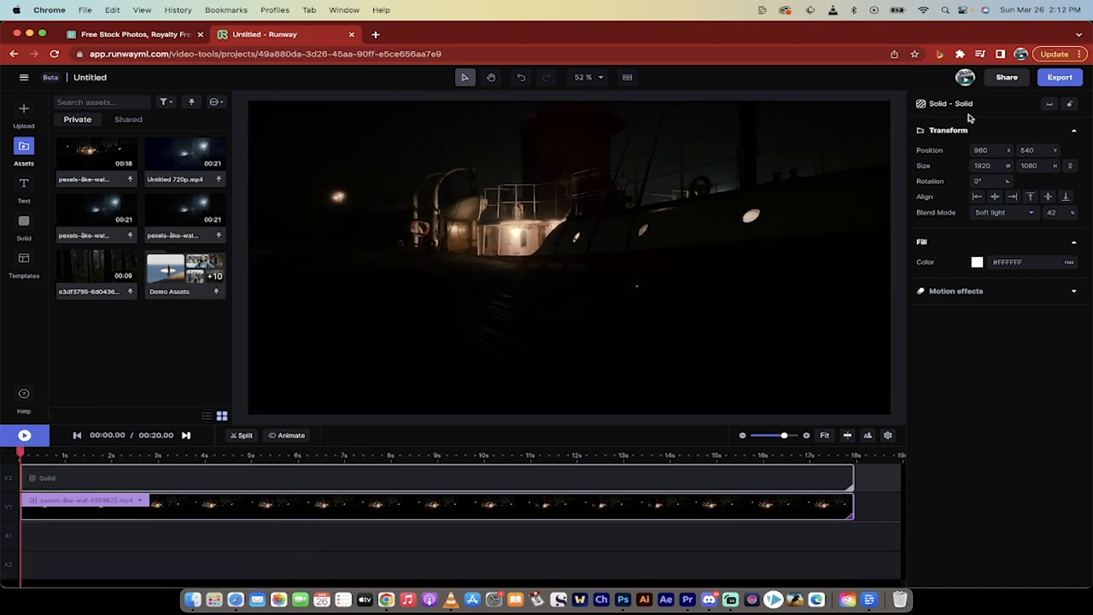
Select the white Solid layer on the timeline and delete it
{"action": "left_click", "coordinate": [567, 256]}
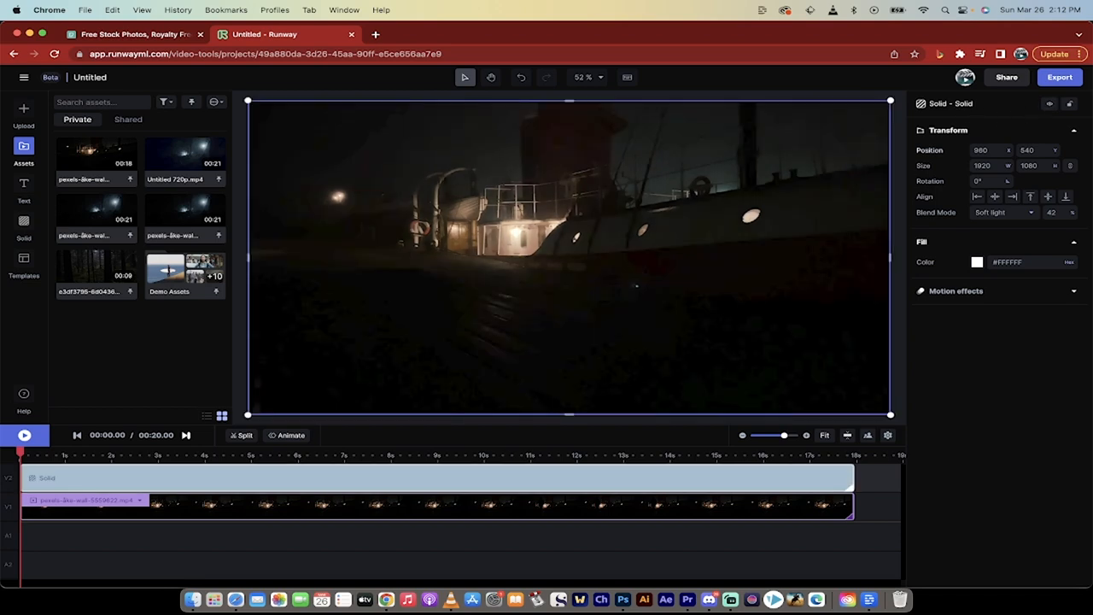
{"action": "left_click", "coordinate": [24, 436]}
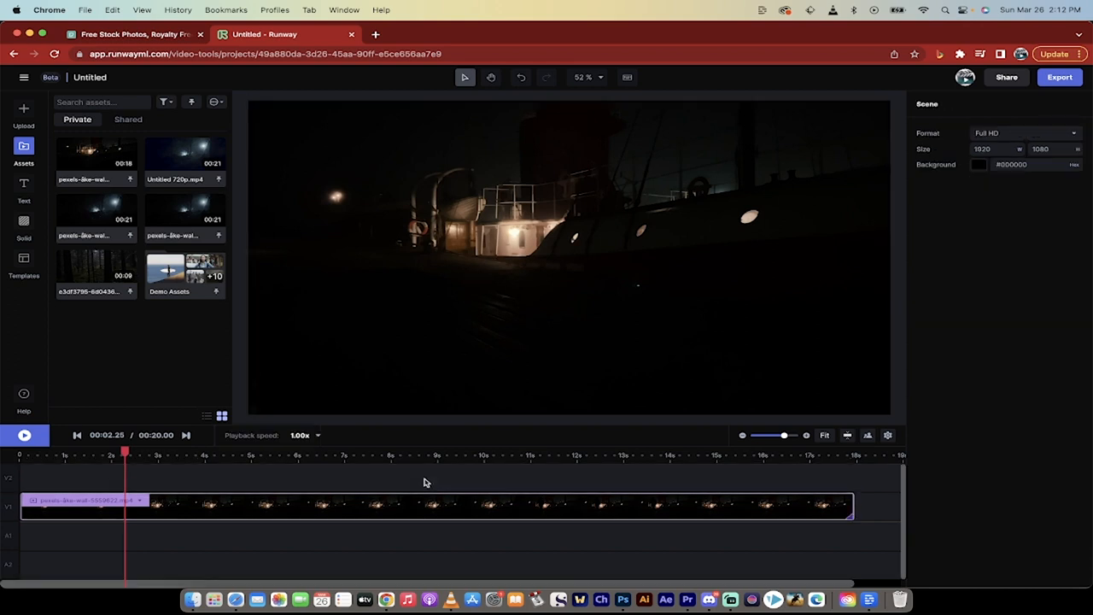
{"action": "mouse_move", "coordinate": [686, 598]}
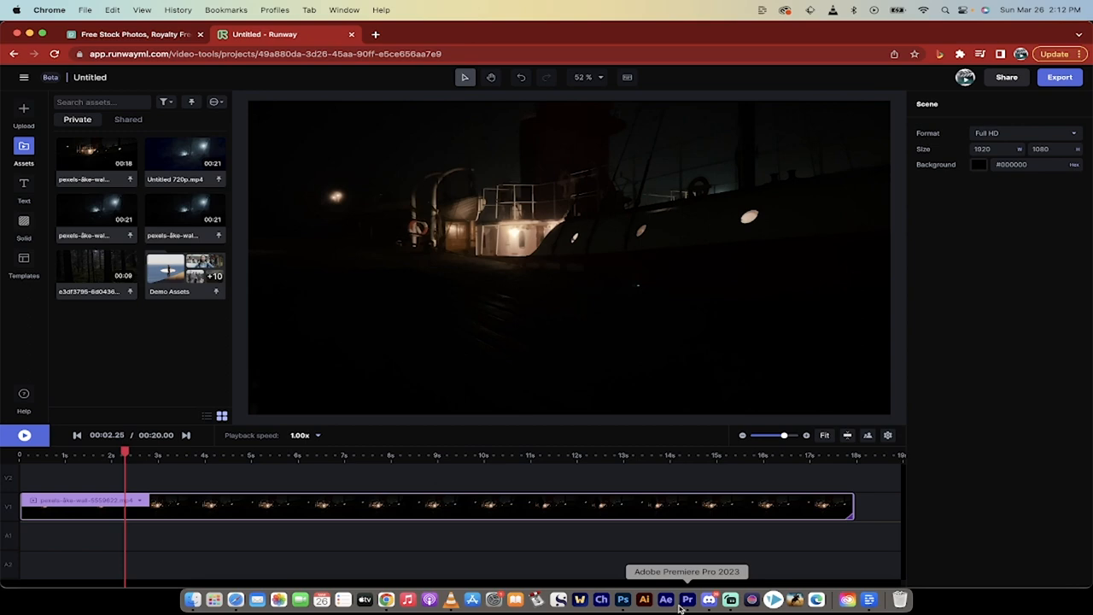
Switch to the Premiere Pro project to view the ship clip's Lighting Effects settings
{"action": "left_click", "coordinate": [686, 597]}
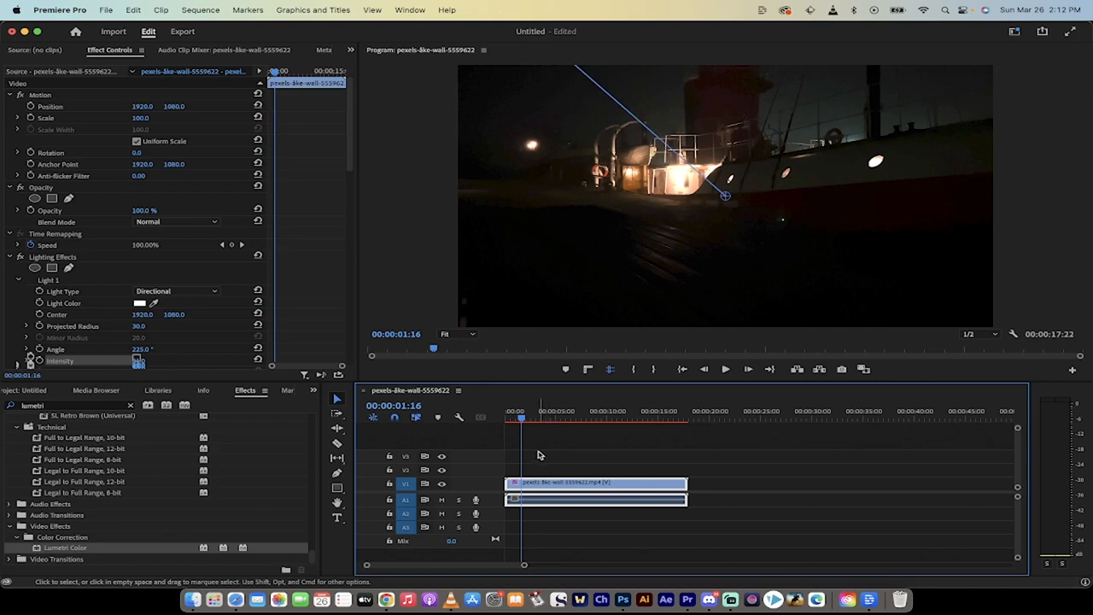
{"action": "mouse_move", "coordinate": [451, 597]}
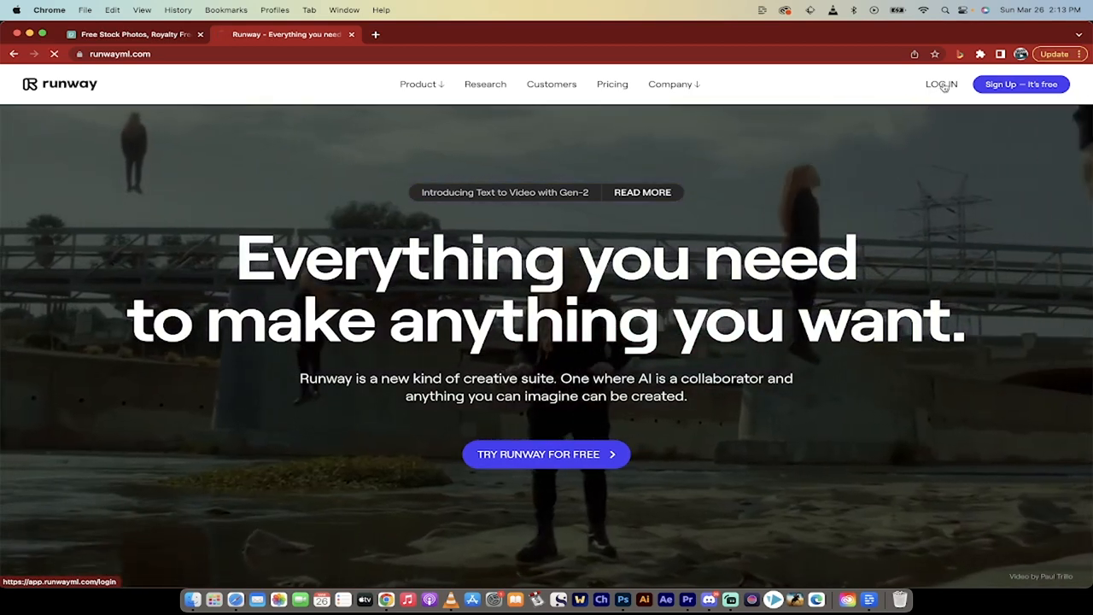
Log in to runwayml.com to reach the Projects dashboard
{"action": "left_click", "coordinate": [941, 84]}
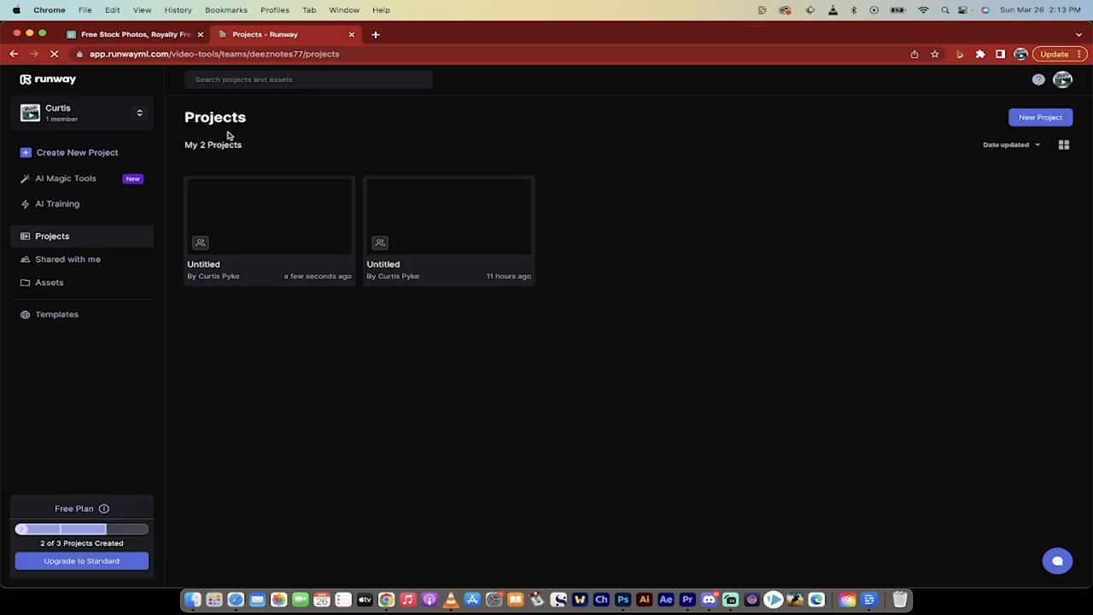
Create a new Runway project as a Video Composition
{"action": "left_click", "coordinate": [141, 113]}
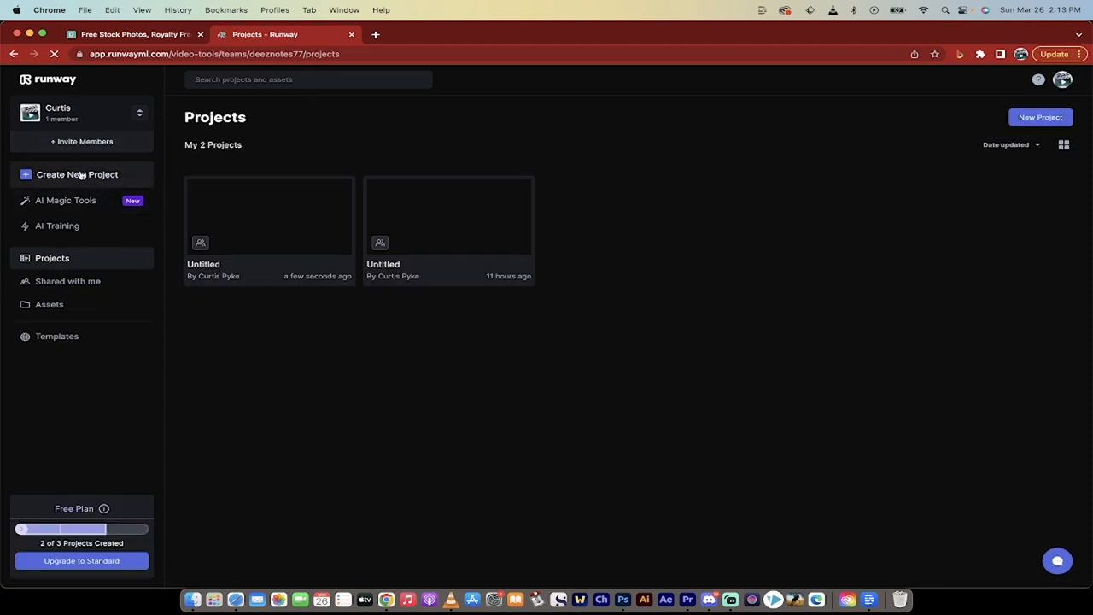
{"action": "left_click", "coordinate": [76, 175]}
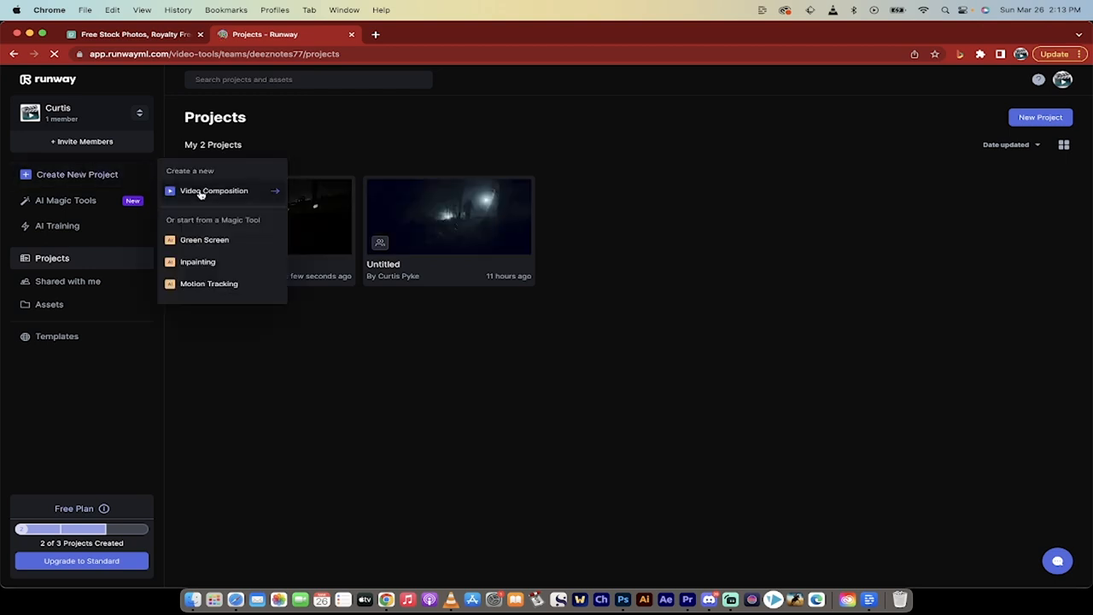
{"action": "left_click", "coordinate": [213, 192]}
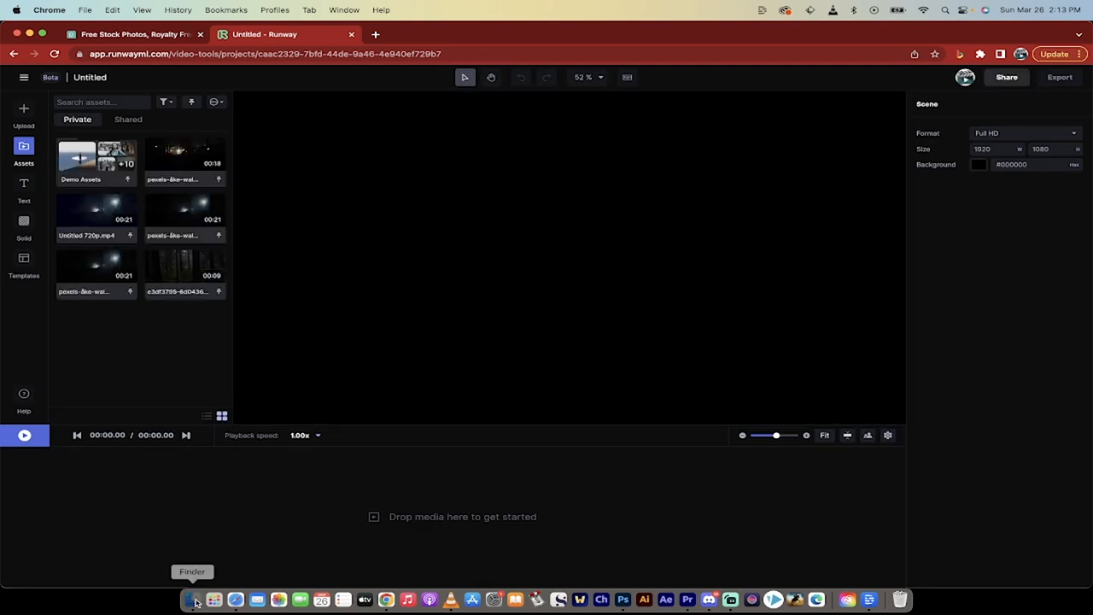
In Finder's Downloads folder, pick up the pexels night ship video for the Runway canvas
{"action": "left_click", "coordinate": [192, 597]}
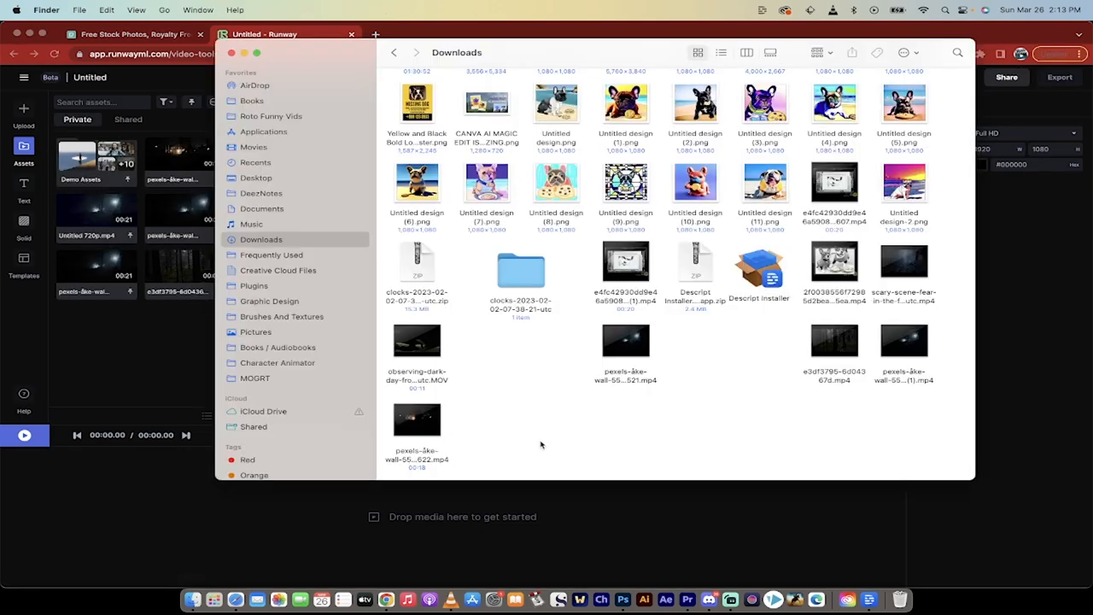
{"action": "left_click", "coordinate": [416, 419]}
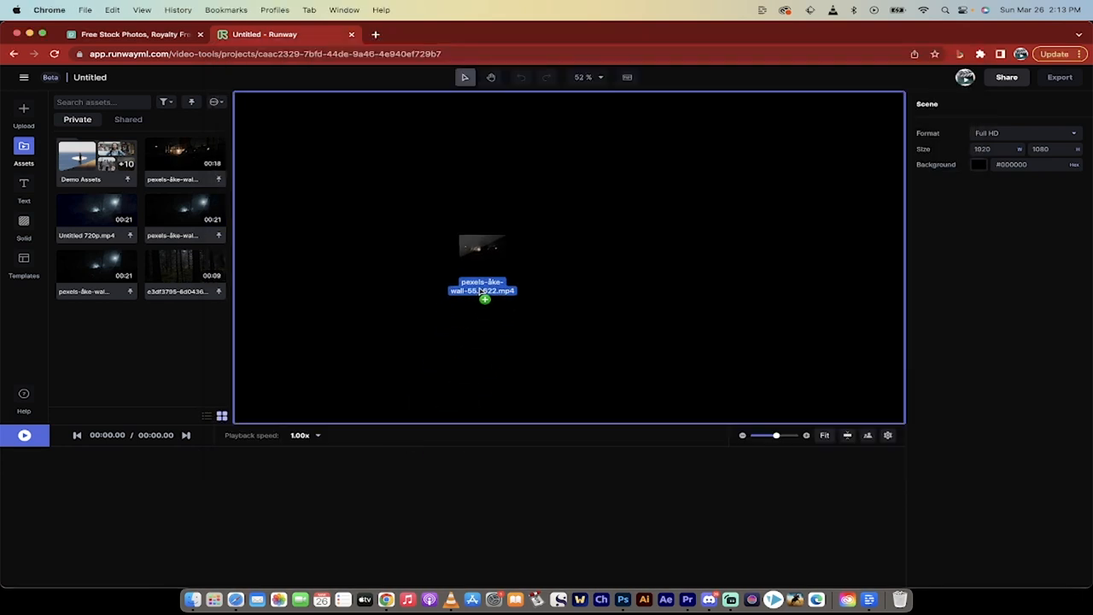
Drop the ship footage onto the canvas so it uploads and lands on the timeline
{"action": "left_click_drag", "start_coordinate": [481, 287], "coordinate": [527, 273]}
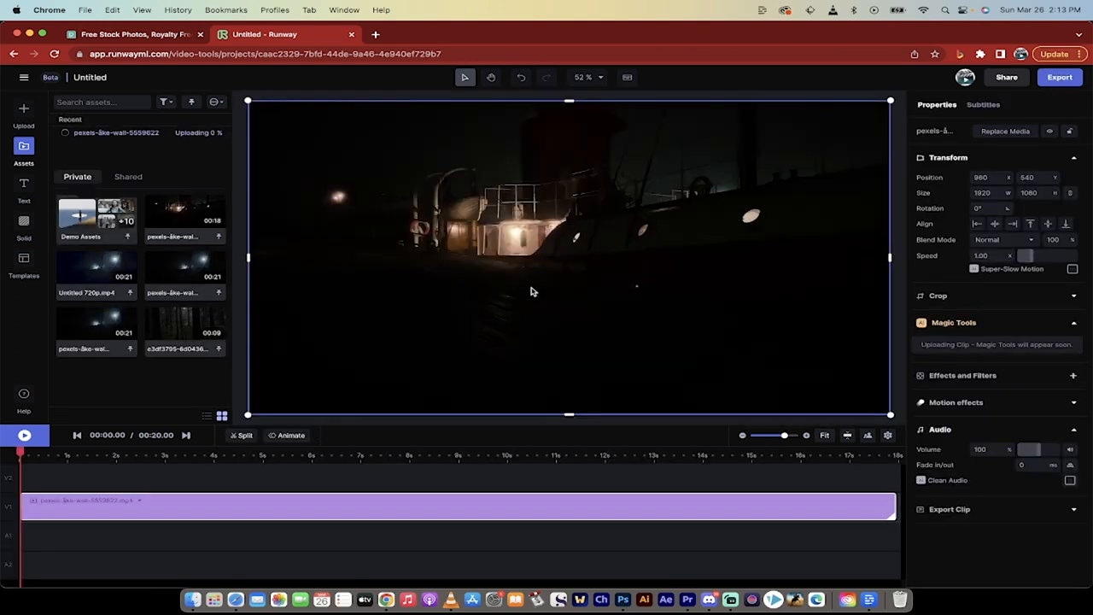
{"action": "mouse_move", "coordinate": [106, 417]}
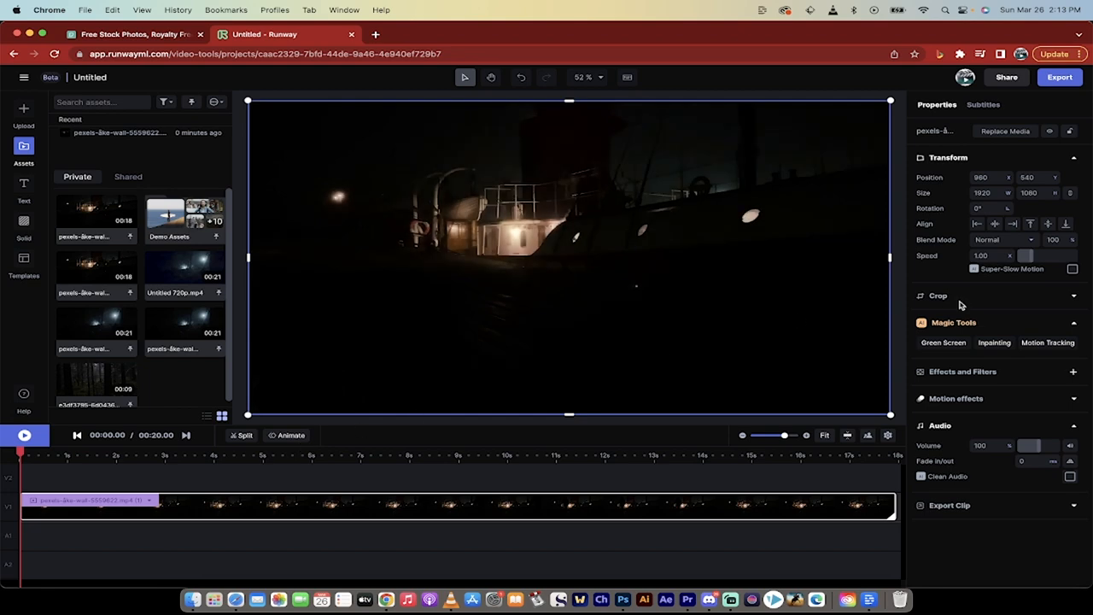
{"action": "mouse_move", "coordinate": [967, 332]}
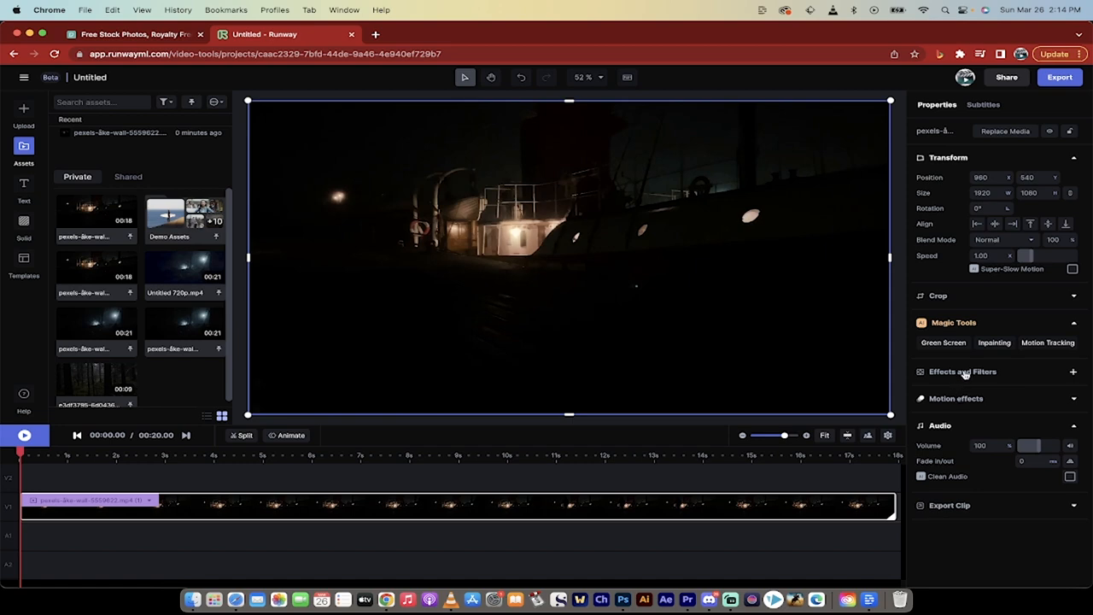
Browse down the Effects catalogue without adding any effect to the clip
{"action": "left_click", "coordinate": [1073, 371]}
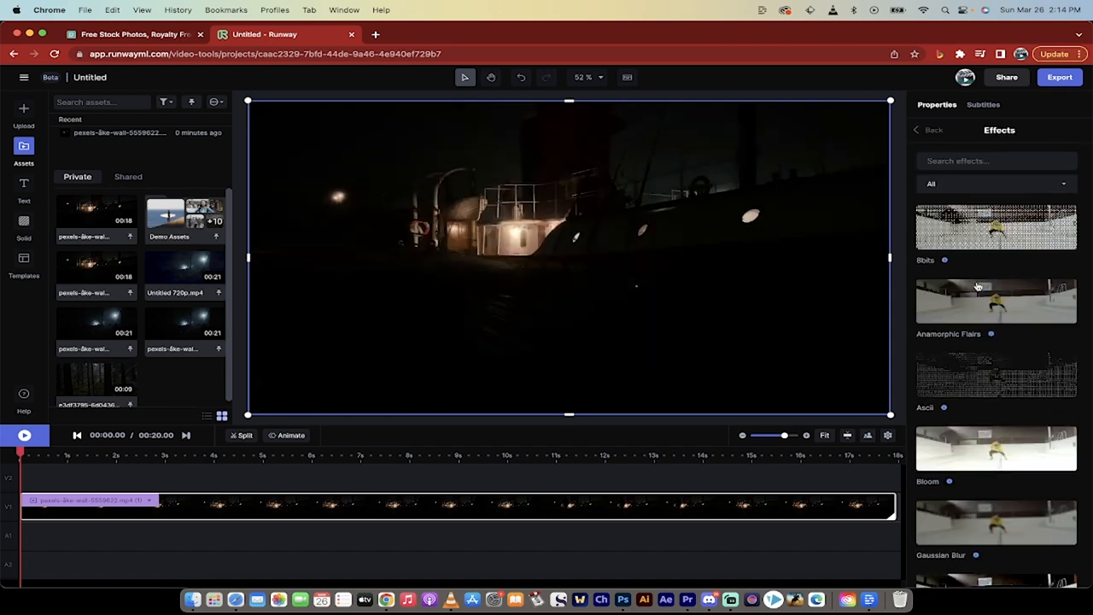
{"action": "scroll", "scroll_direction": "down", "scroll_amount": 3}
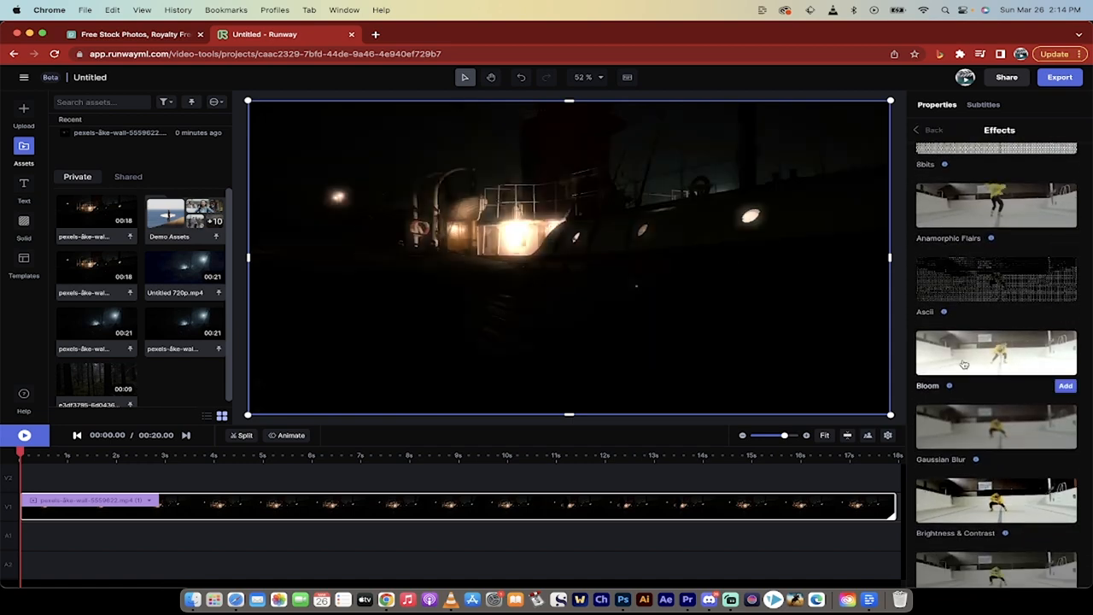
{"action": "scroll", "scroll_direction": "down", "scroll_amount": 3}
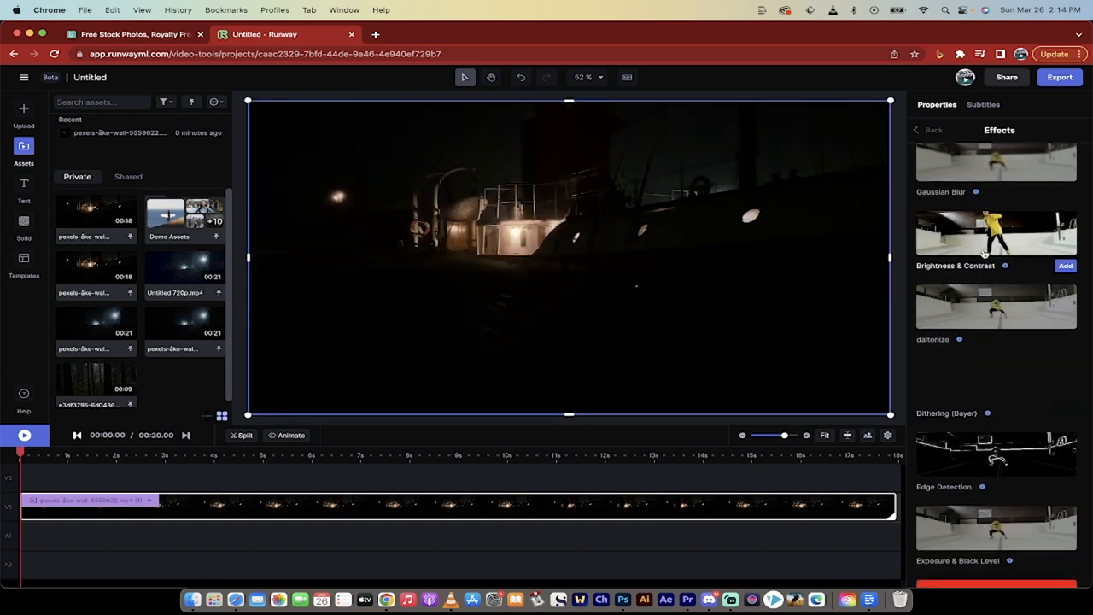
{"action": "scroll", "scroll_direction": "down", "scroll_amount": 3}
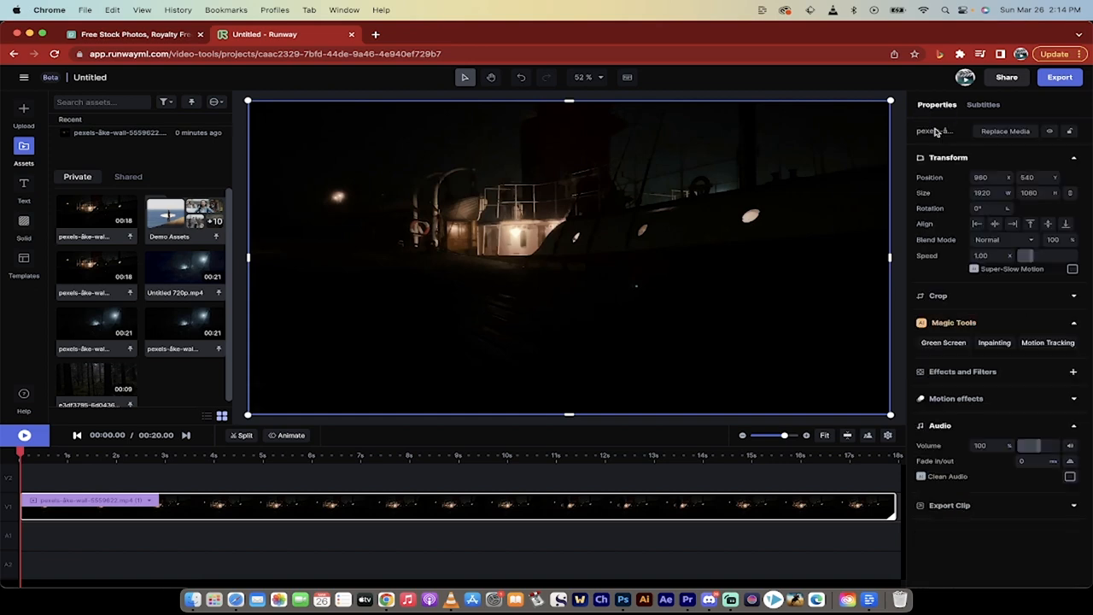
{"action": "mouse_move", "coordinate": [731, 328]}
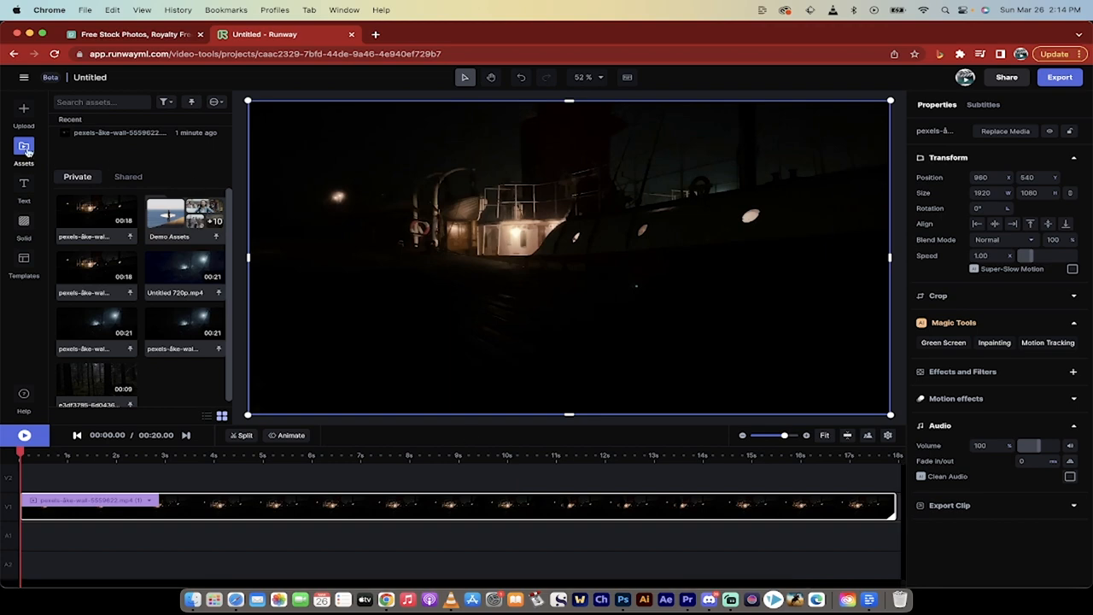
Add a white (#FFFFFF) solid layer on a new track above the ship clip
{"action": "left_click", "coordinate": [24, 224]}
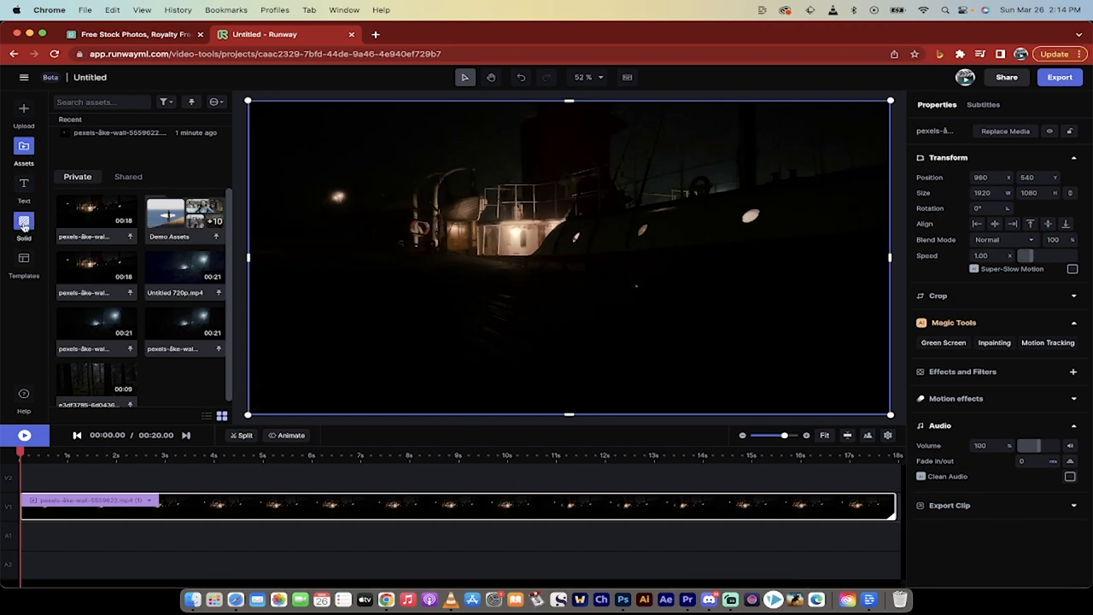
{"action": "left_click", "coordinate": [23, 223]}
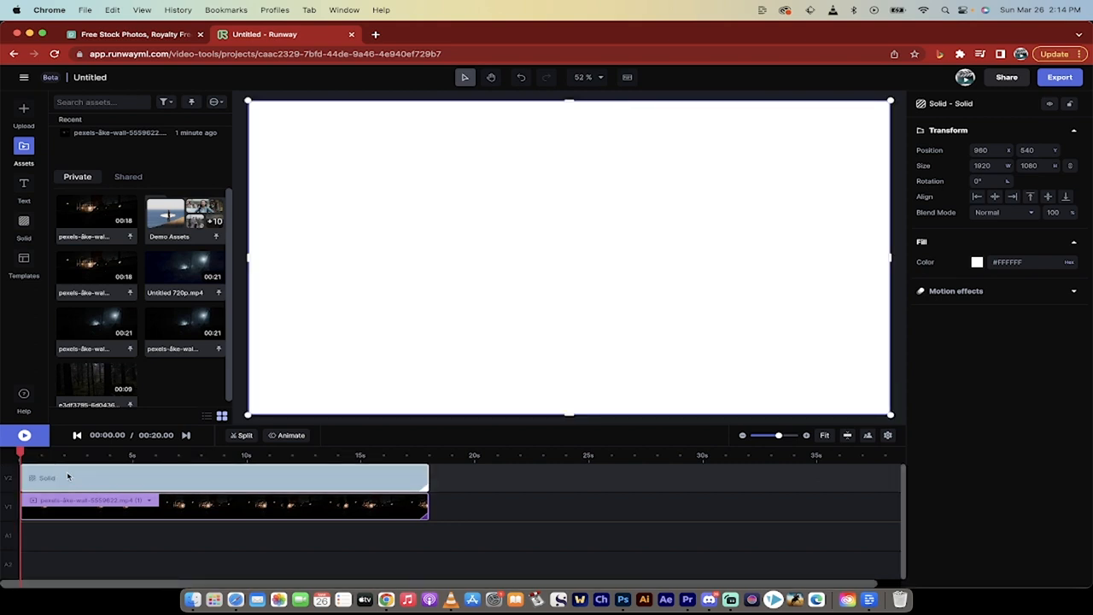
{"action": "mouse_move", "coordinate": [78, 386]}
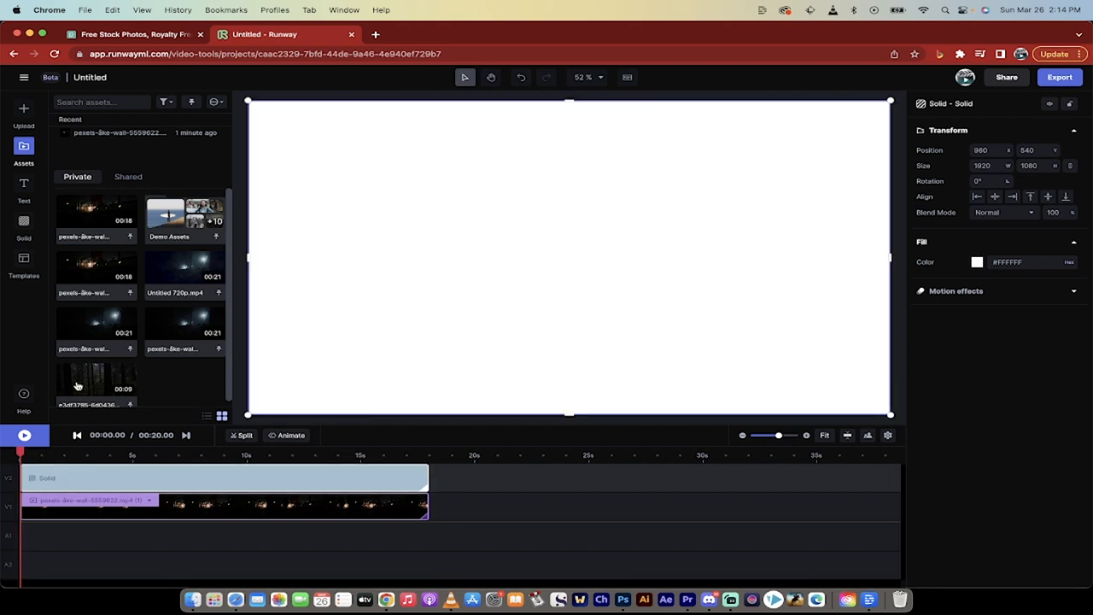
{"action": "mouse_move", "coordinate": [851, 184]}
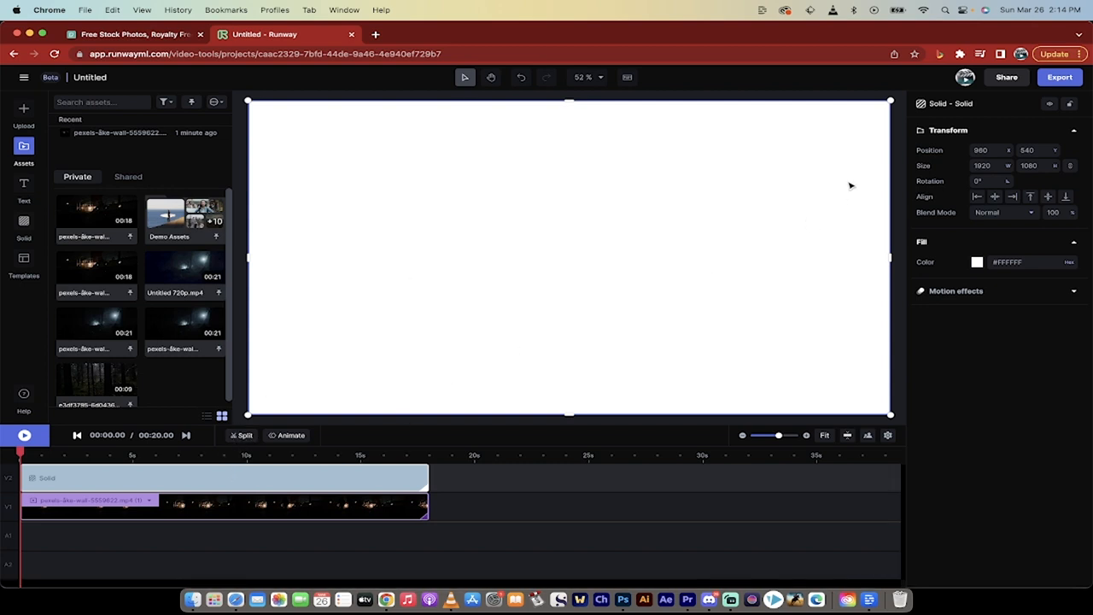
{"action": "left_click", "coordinate": [977, 263]}
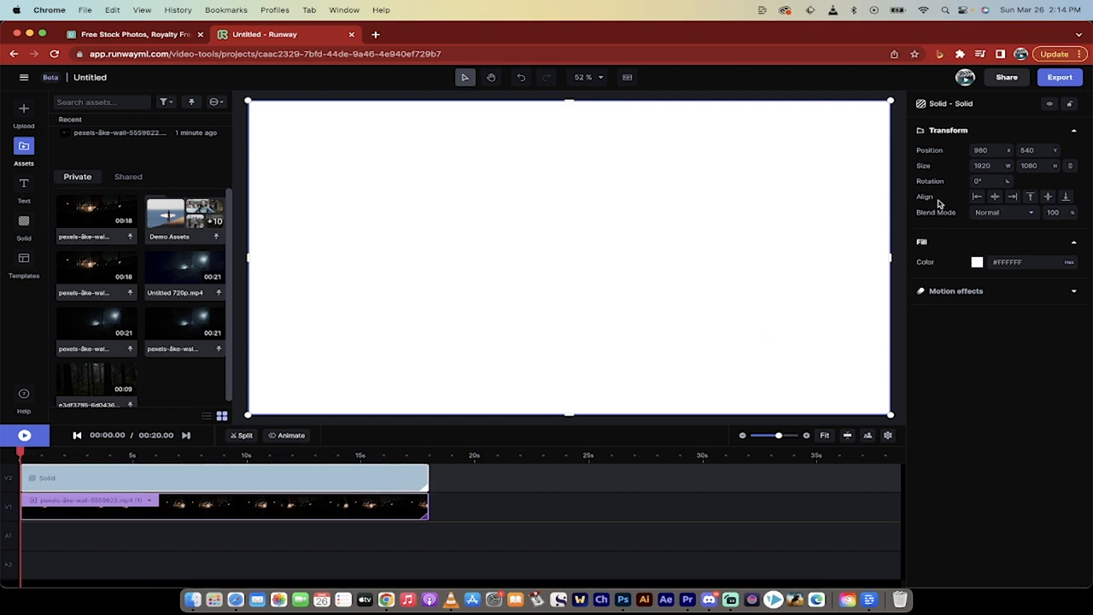
{"action": "mouse_move", "coordinate": [1004, 211]}
{"action": "type", "text": "40"}
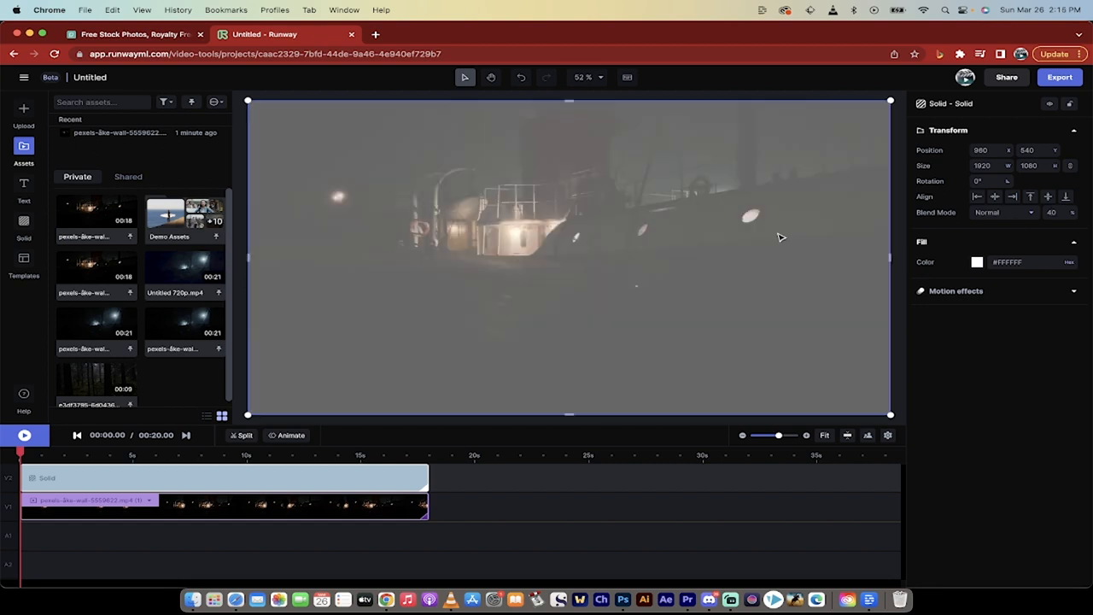
{"action": "mouse_move", "coordinate": [552, 315]}
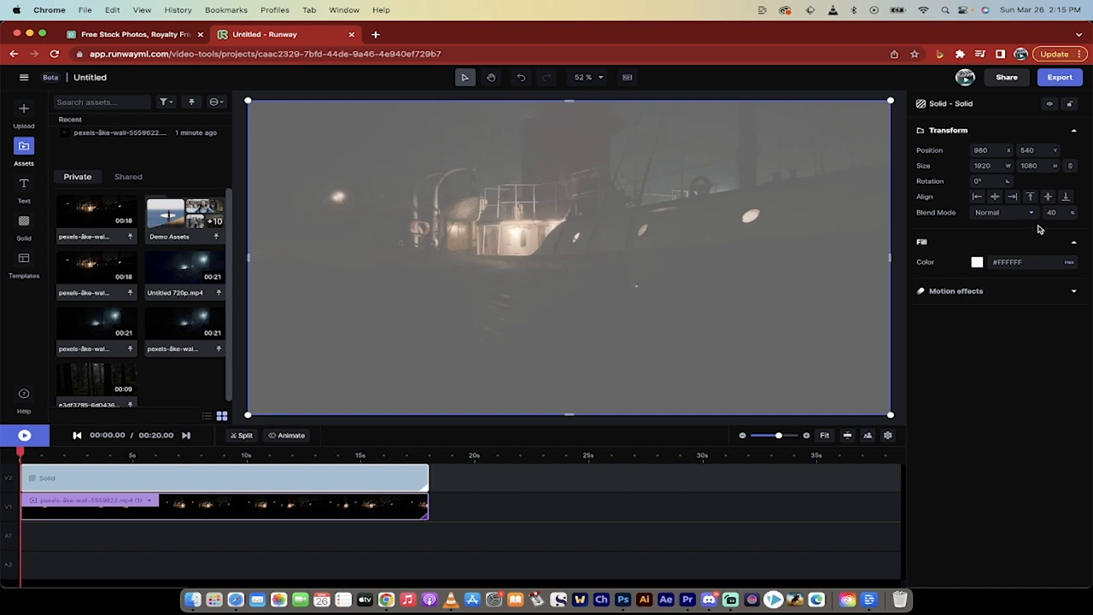
Set the white solid's blend mode to Soft Light at 40% opacity
{"action": "left_click", "coordinate": [1006, 212]}
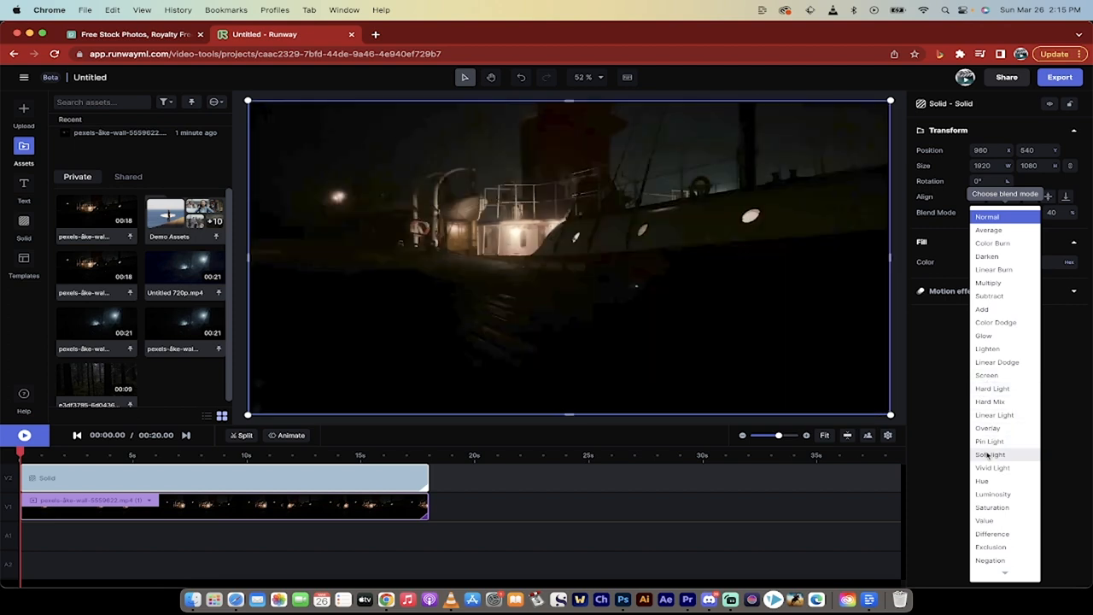
{"action": "left_click", "coordinate": [991, 455]}
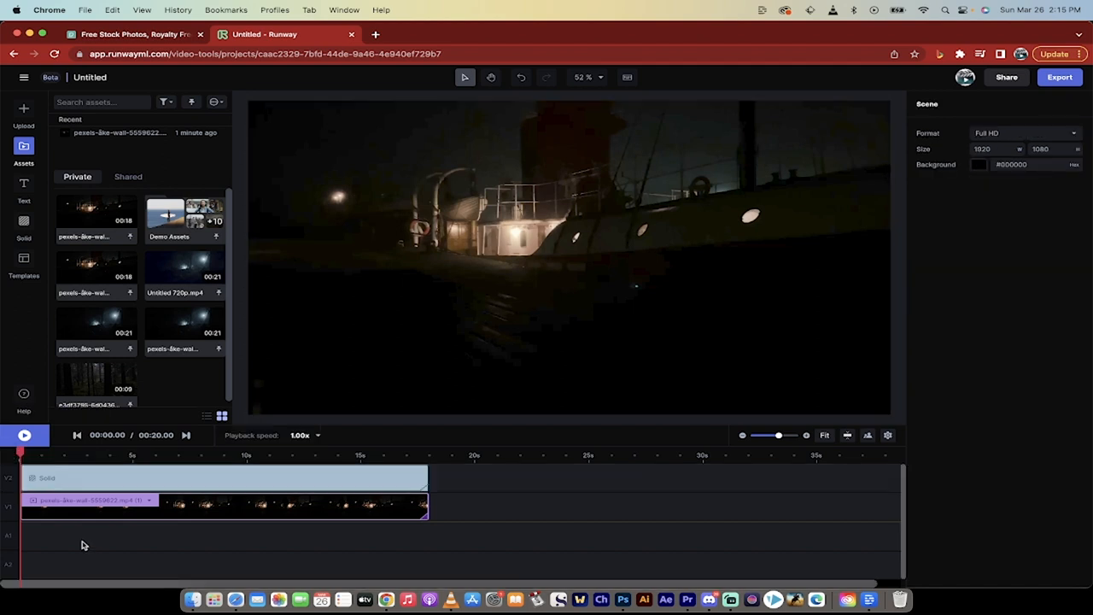
{"action": "left_click", "coordinate": [23, 435]}
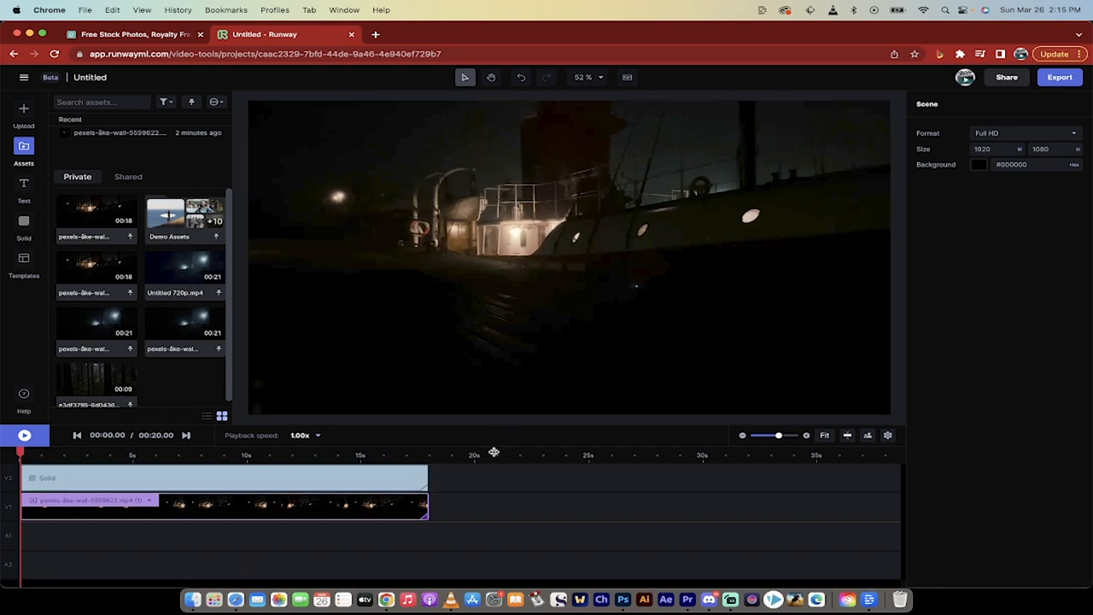
{"action": "mouse_move", "coordinate": [592, 446]}
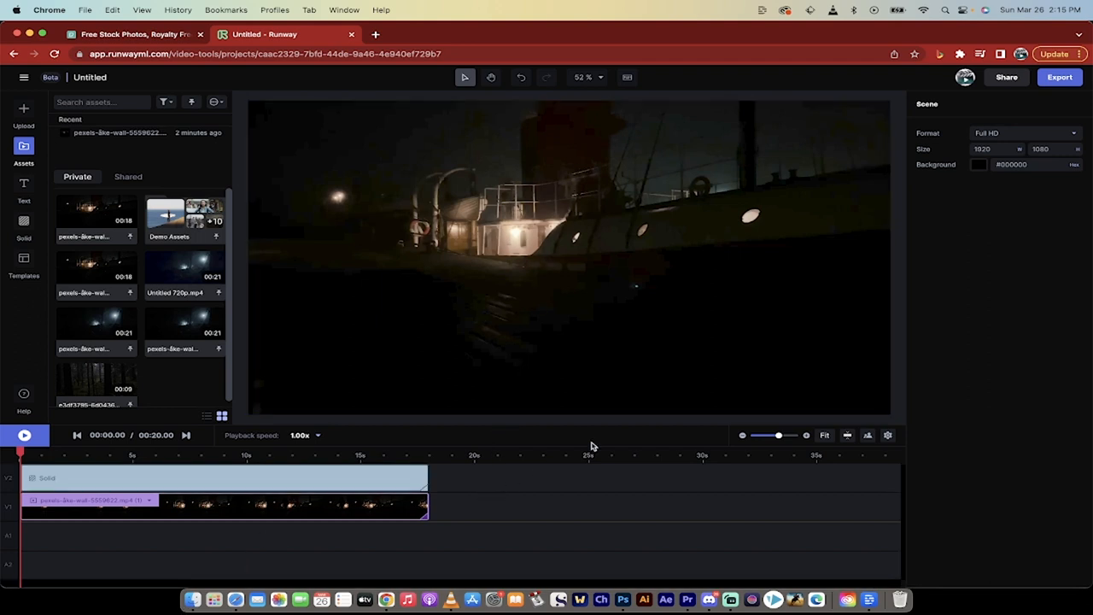
{"action": "mouse_move", "coordinate": [1006, 198]}
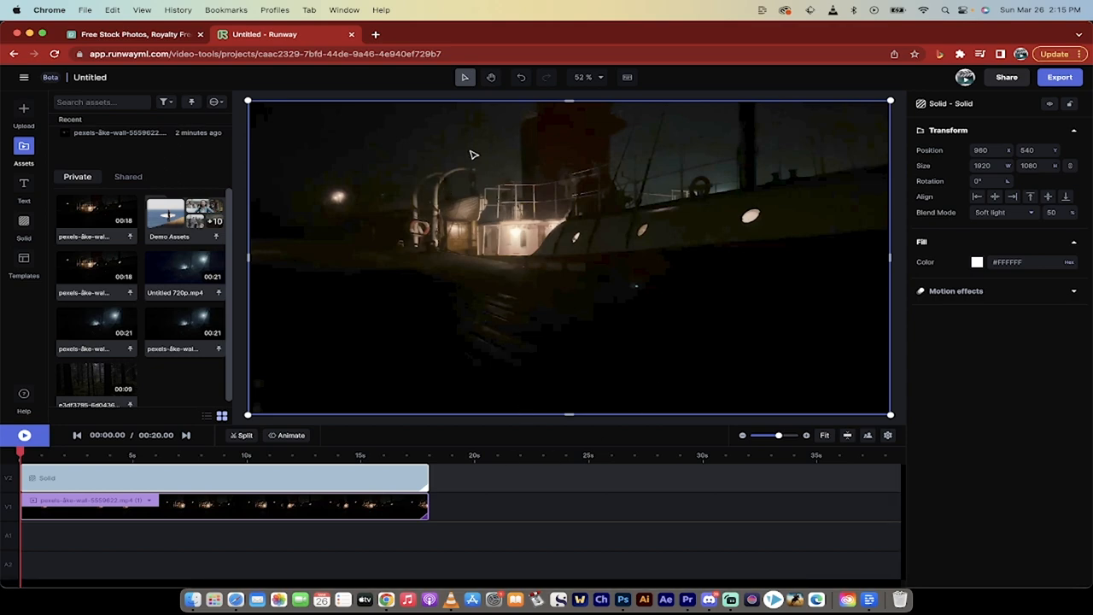
{"action": "mouse_move", "coordinate": [475, 208]}
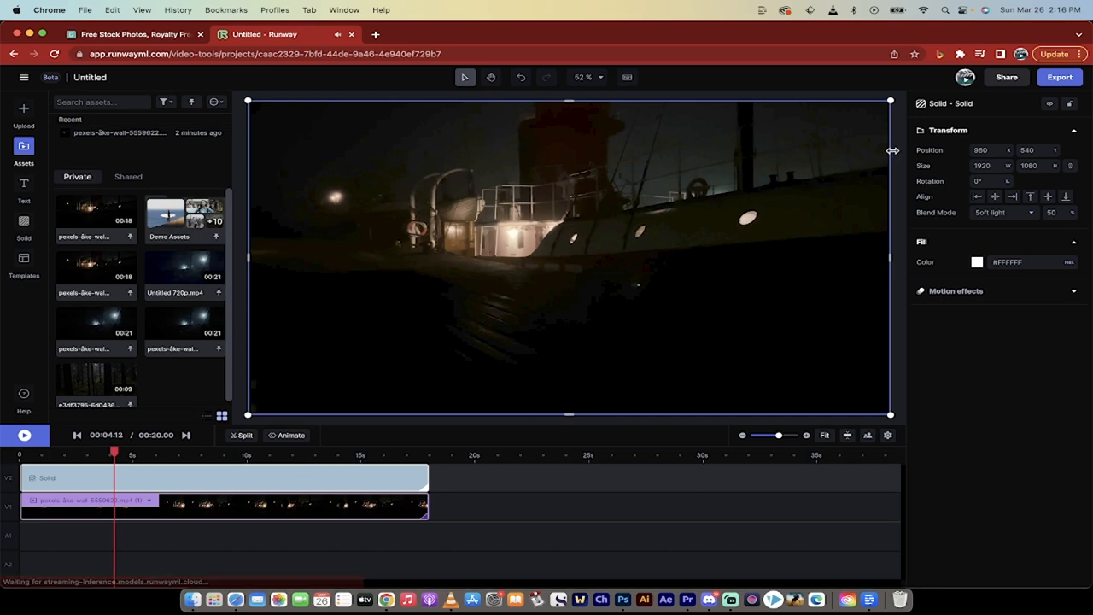
{"action": "mouse_move", "coordinate": [731, 601]}
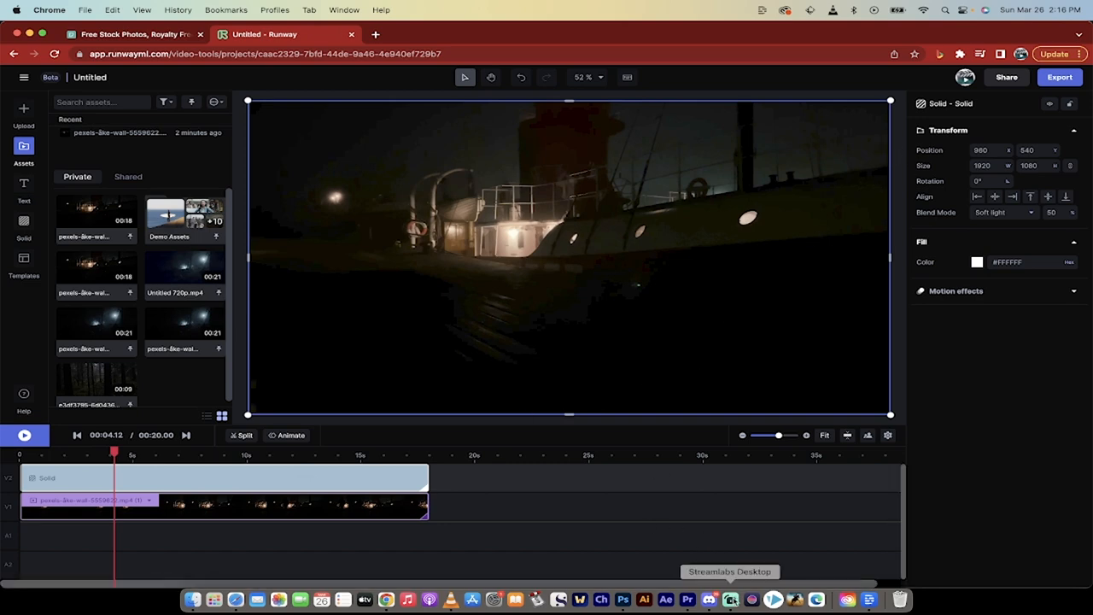